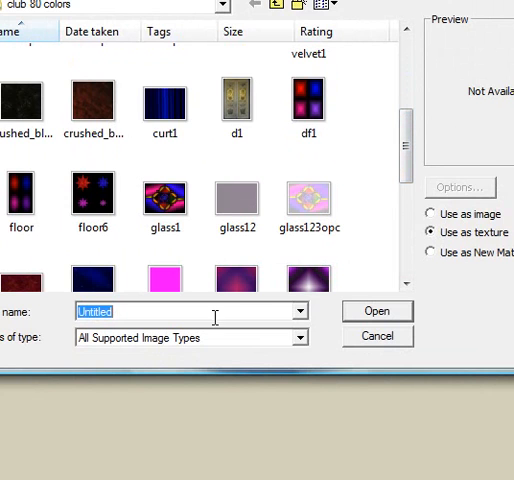
{"action": "mouse_move", "coordinate": [228, 348]}
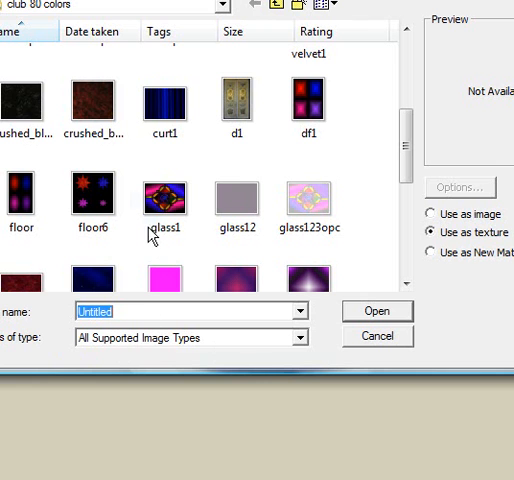
Import the glass1 stained-glass image as a texture onto the circular floor face
{"action": "left_click", "coordinate": [164, 200]}
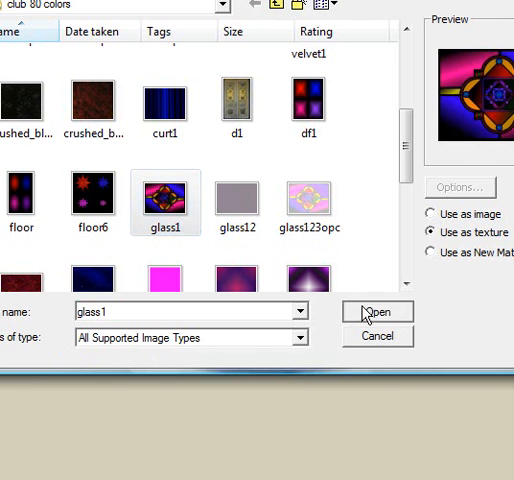
{"action": "left_click", "coordinate": [376, 312]}
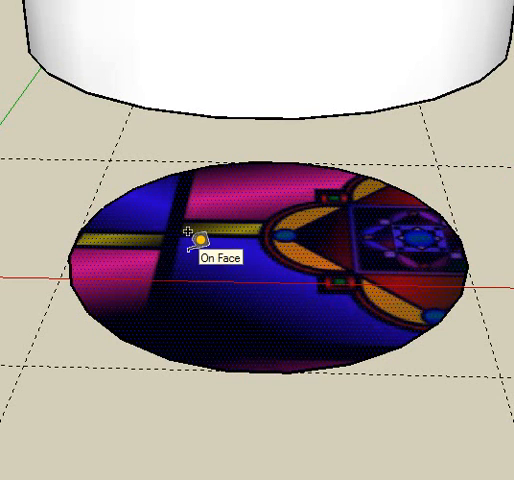
Reposition and scale the stained-glass texture so its medallion fills the disc, then finish placement
{"action": "right_click", "coordinate": [196, 244]}
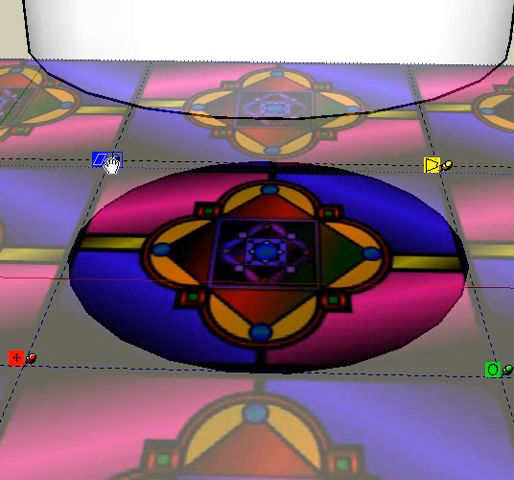
{"action": "right_click", "coordinate": [204, 216]}
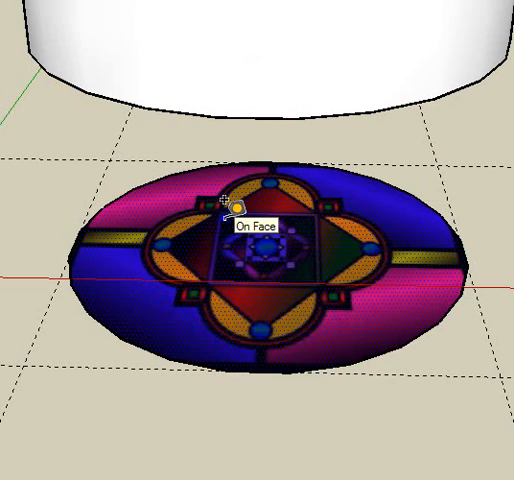
{"action": "right_click", "coordinate": [230, 210]}
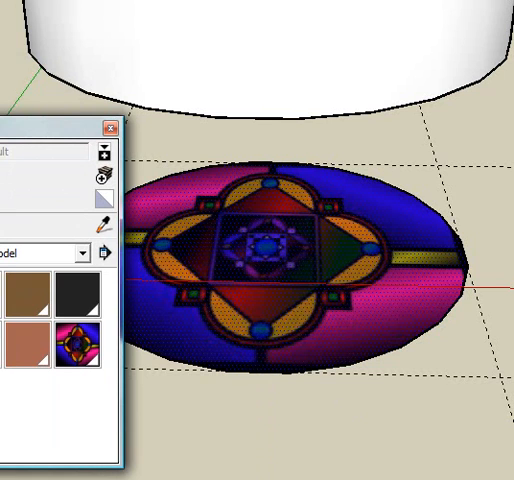
{"action": "mouse_move", "coordinate": [80, 344]}
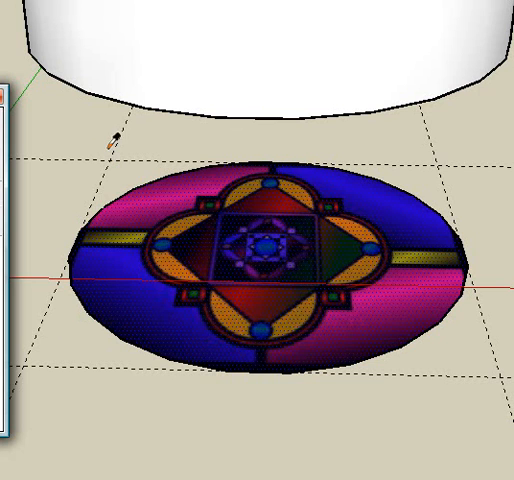
{"action": "mouse_move", "coordinate": [228, 228]}
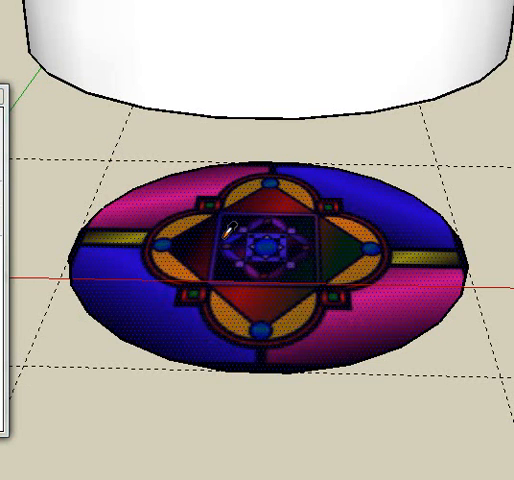